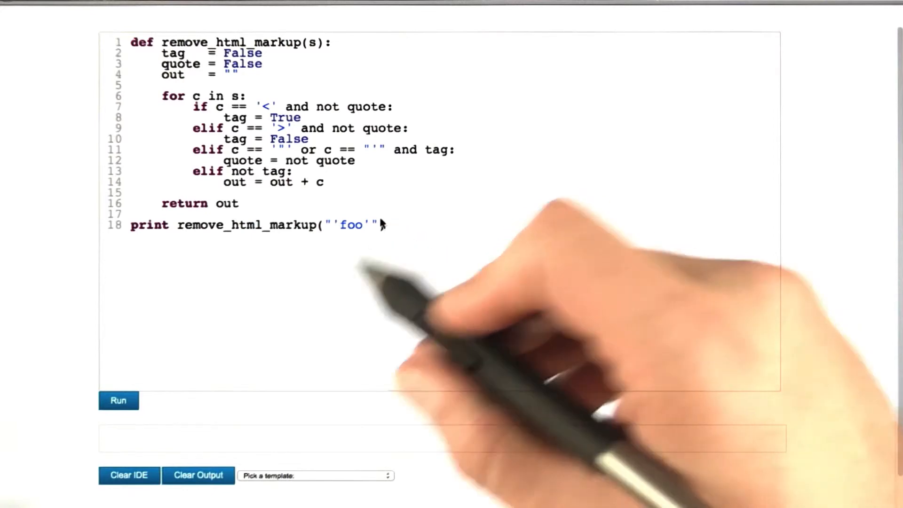
Run the remove_html_markup script on "'foo'" and confirm it prints 'foo' with quotes kept.
left_click(119, 401)
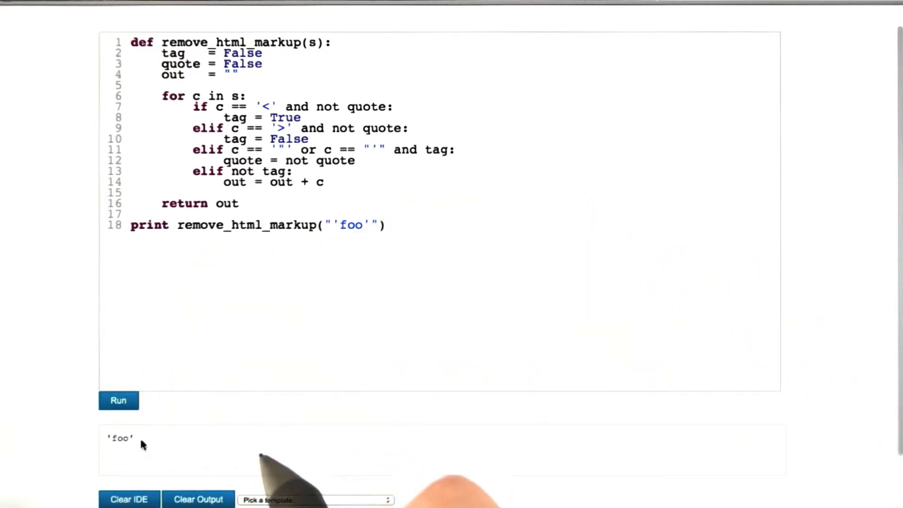
mouse_move(144, 444)
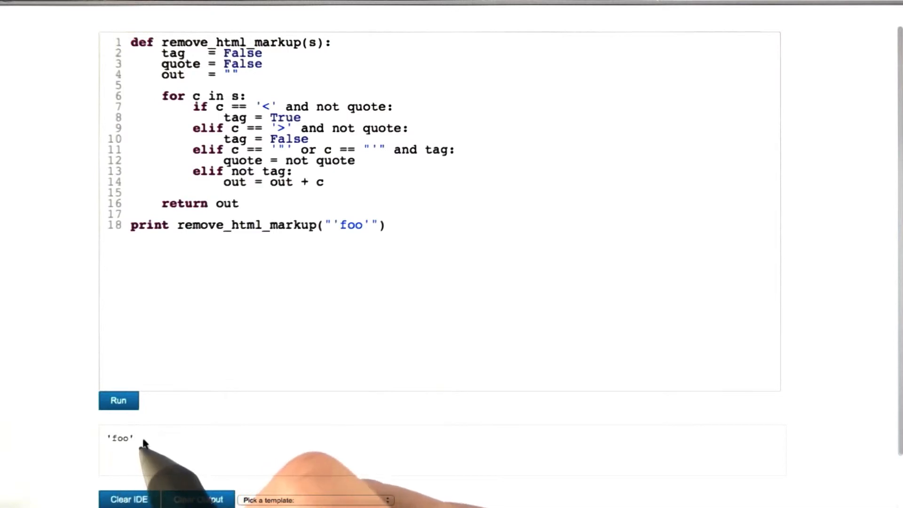